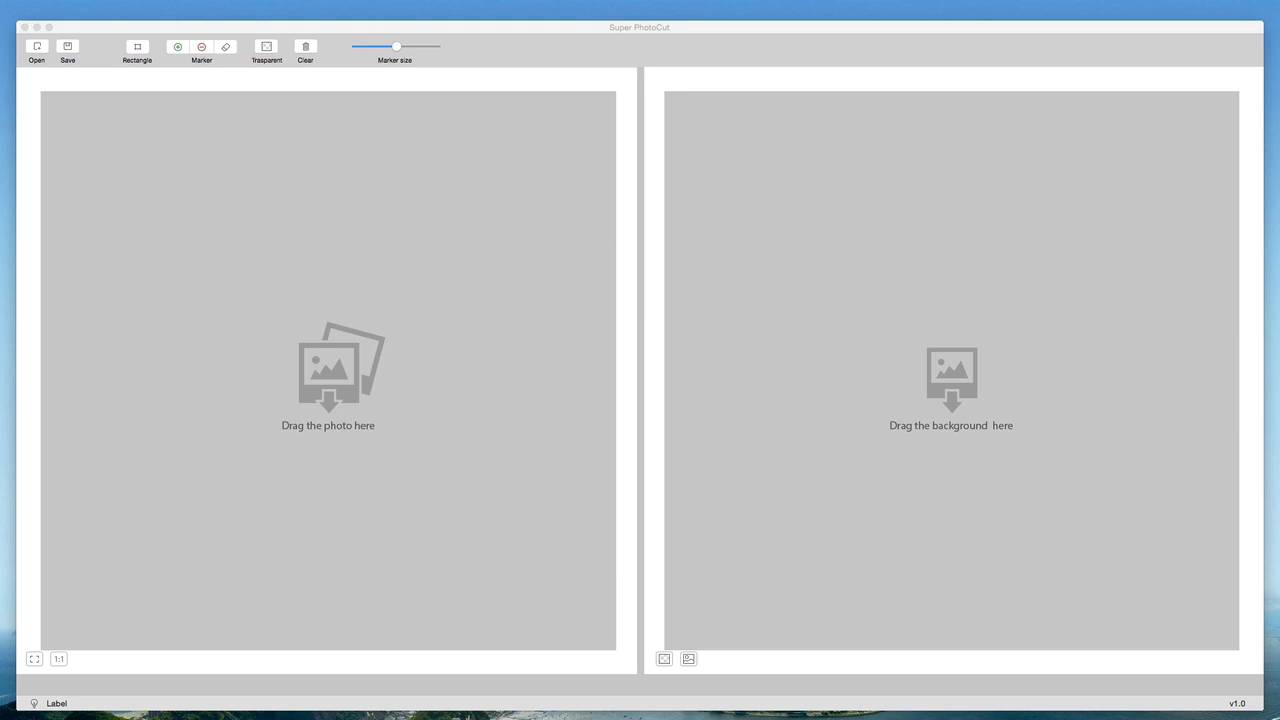
pyautogui.moveTo(322, 356)
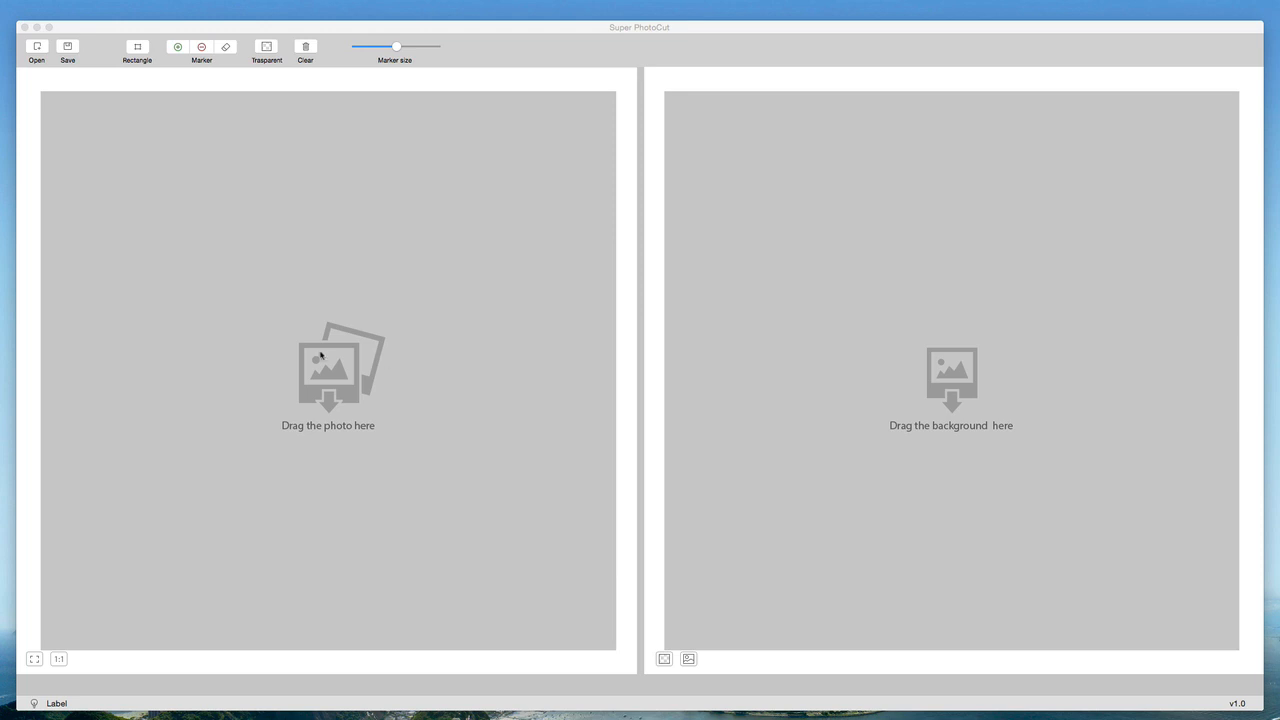
pyautogui.moveTo(846, 309)
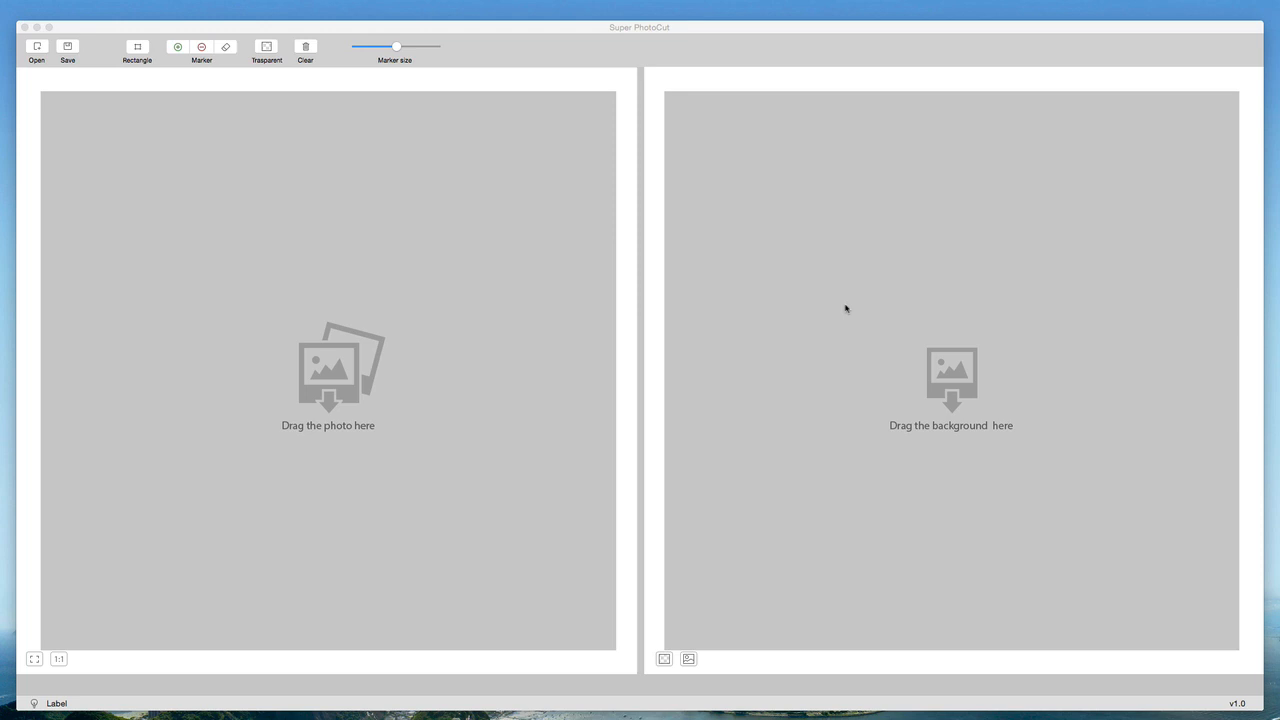
pyautogui.moveTo(379, 10)
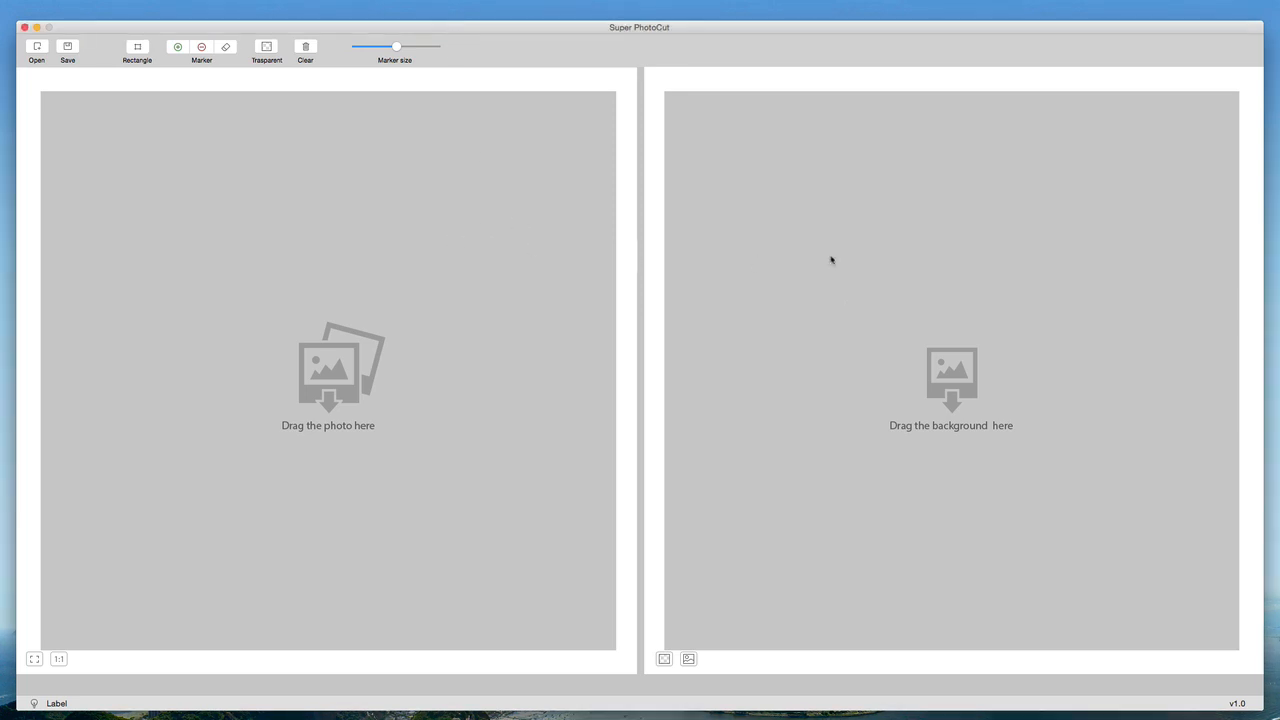
pyautogui.moveTo(530, 300)
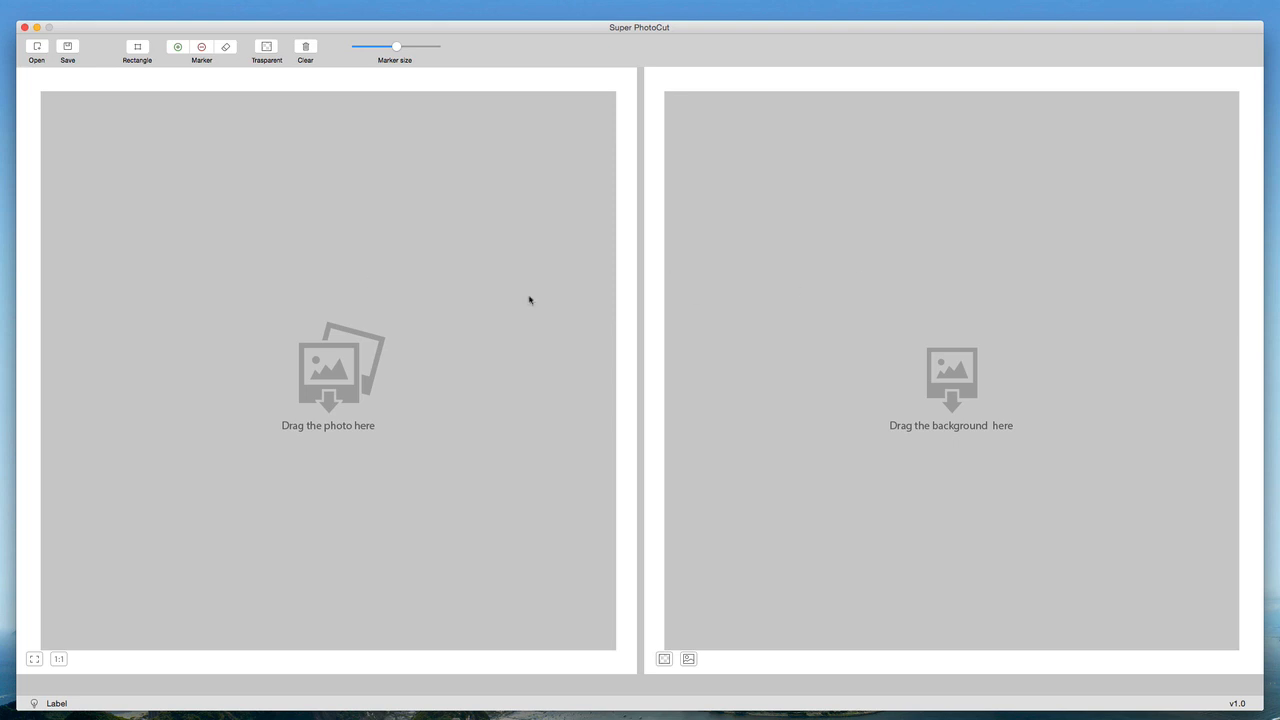
pyautogui.moveTo(979, 300)
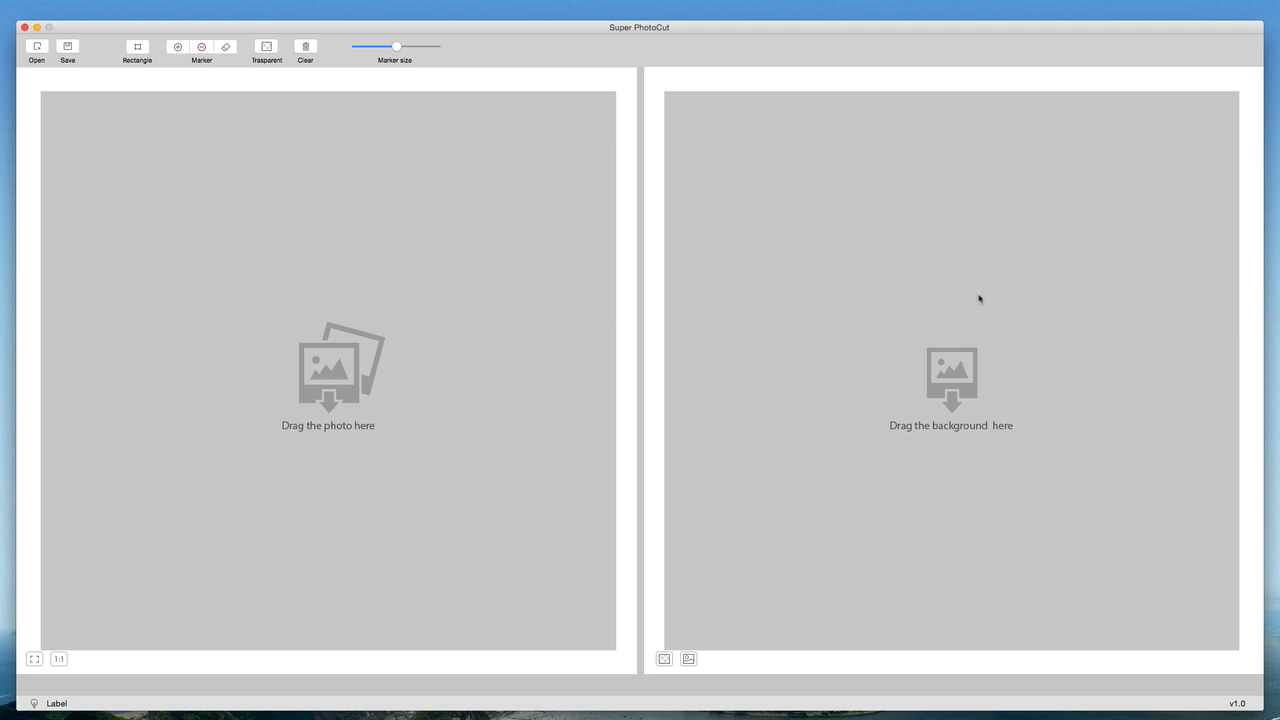
pyautogui.moveTo(274, 106)
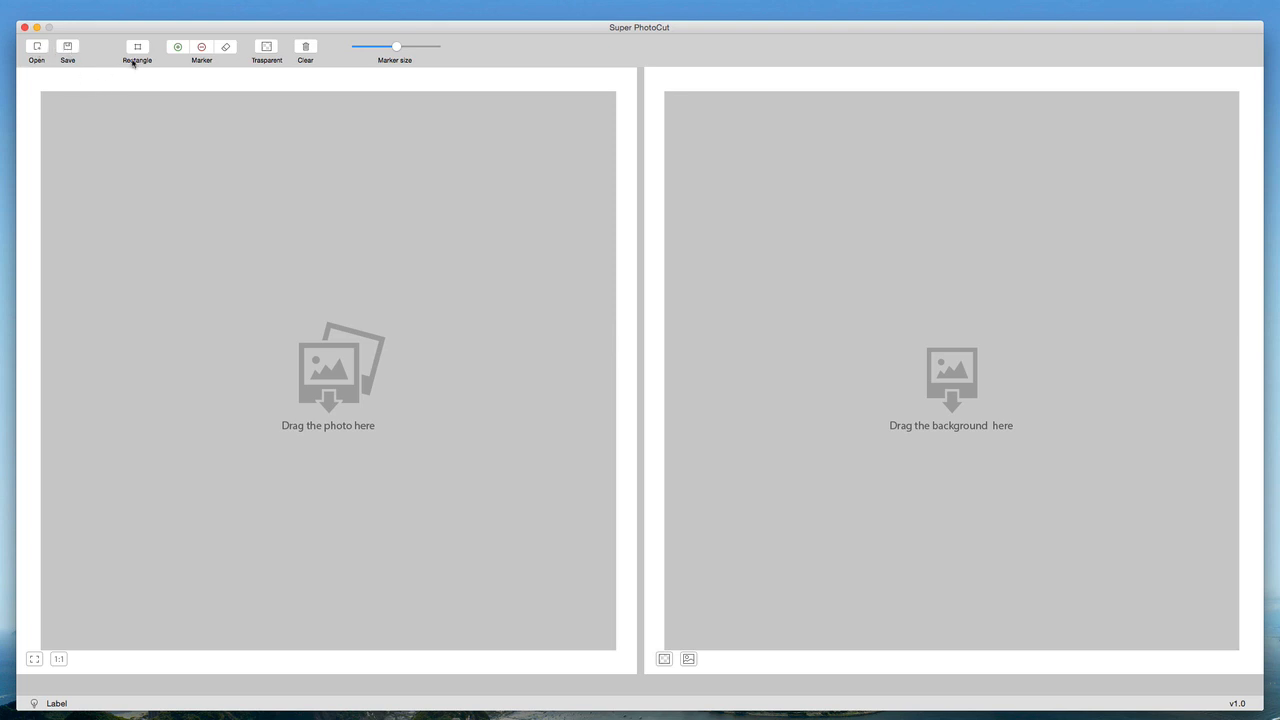
pyautogui.moveTo(137, 47)
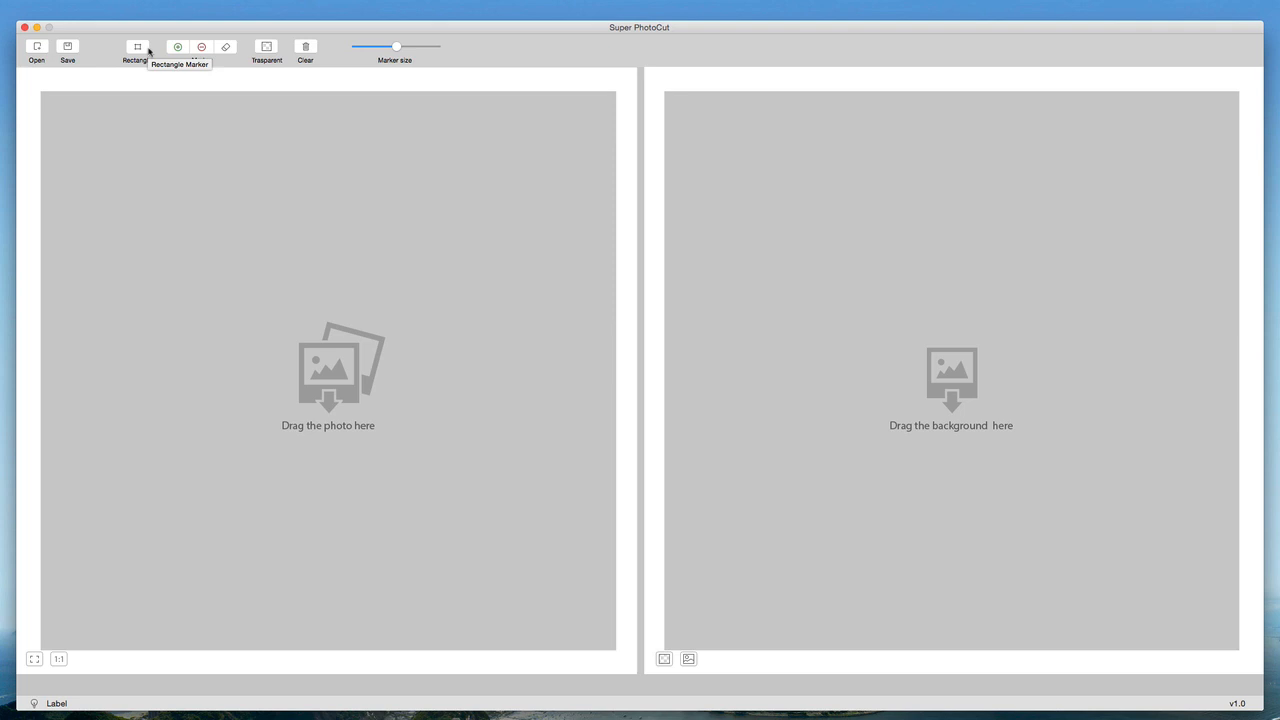
pyautogui.moveTo(213, 71)
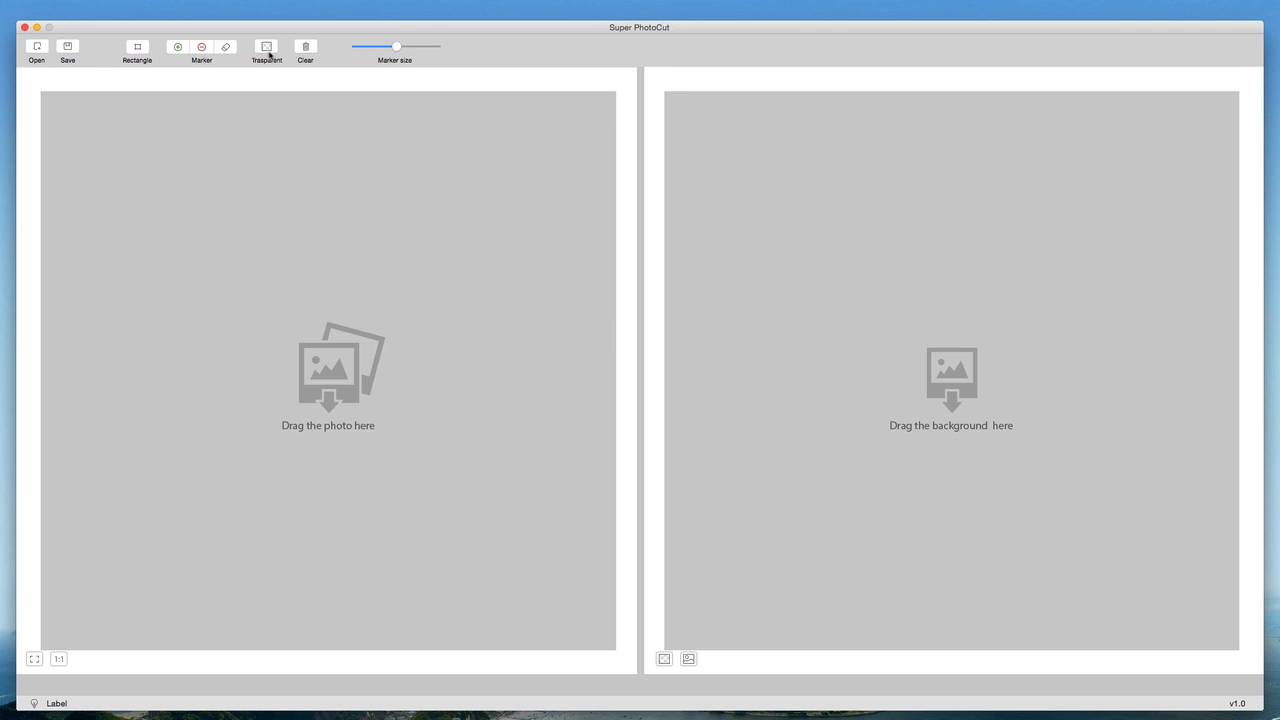
pyautogui.moveTo(266, 47)
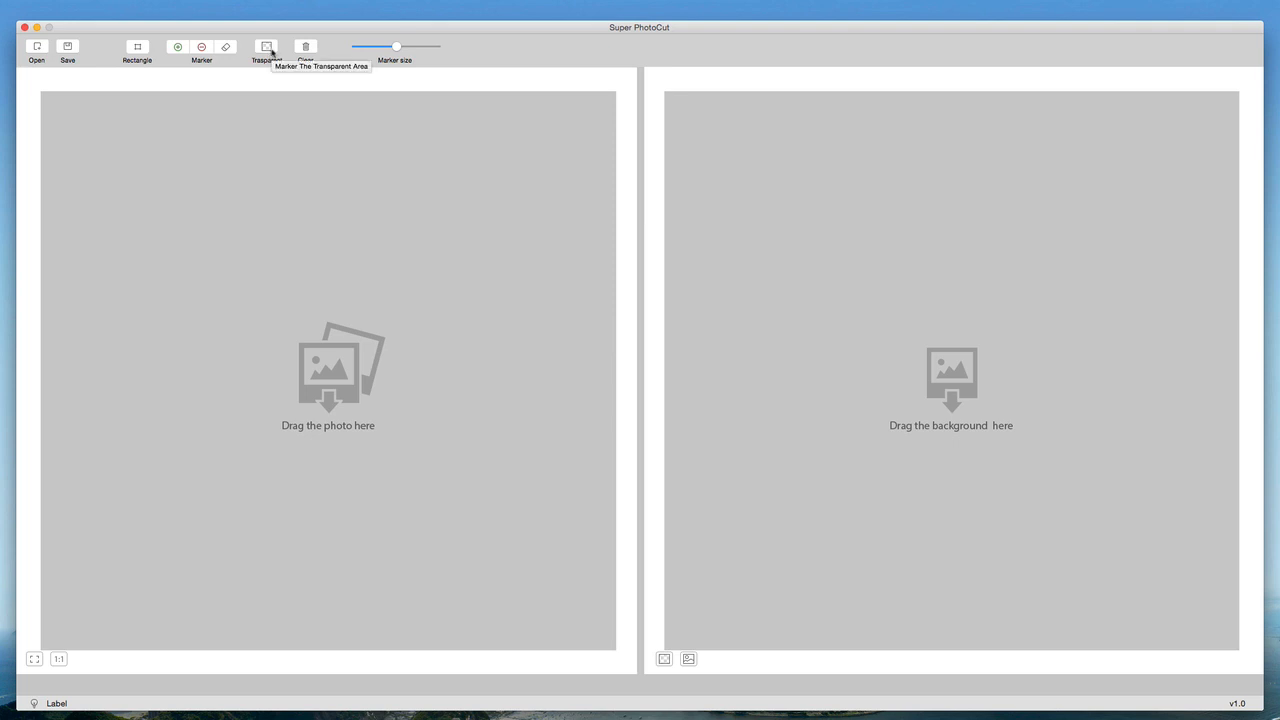
pyautogui.moveTo(306, 47)
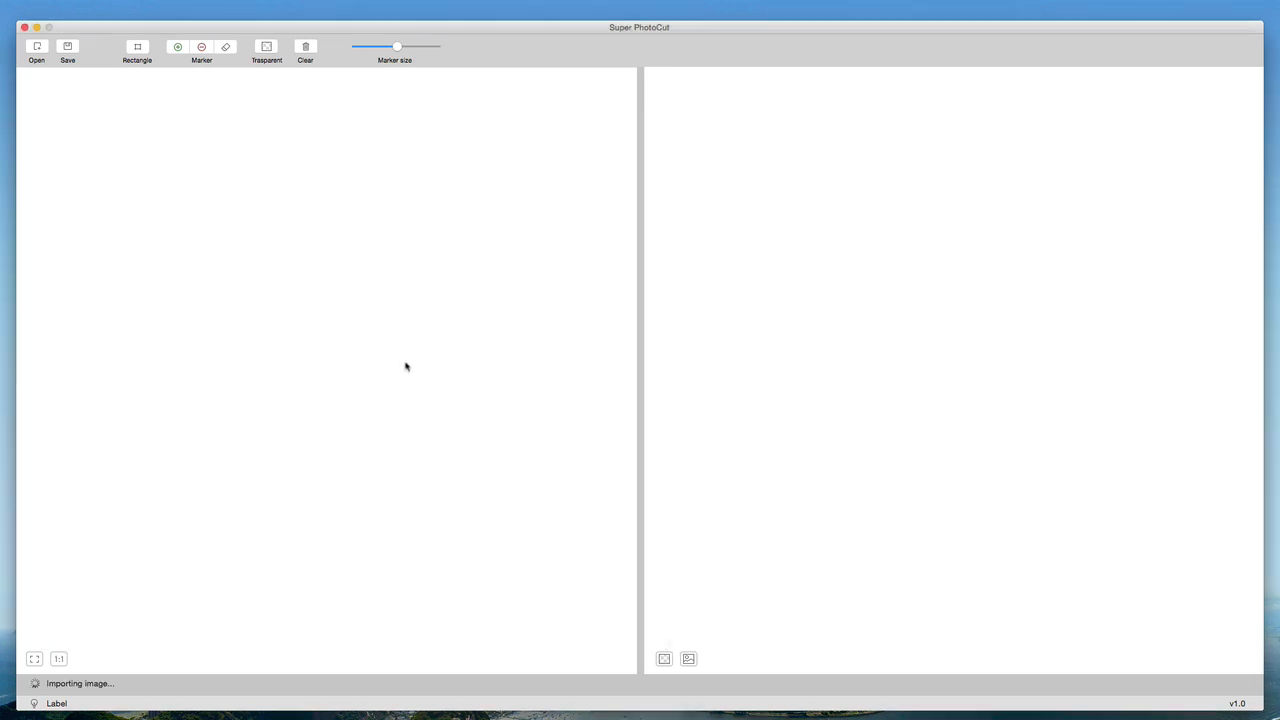
pyautogui.moveTo(420, 365)
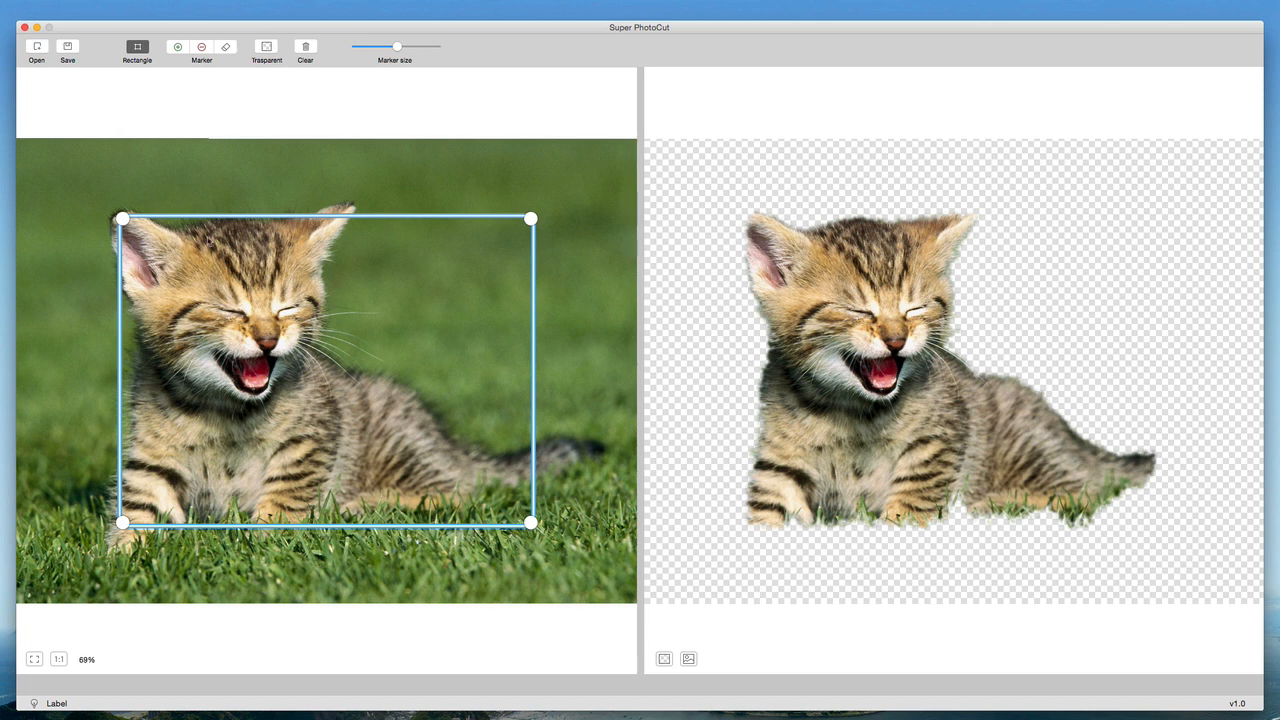
pyautogui.moveTo(426, 329)
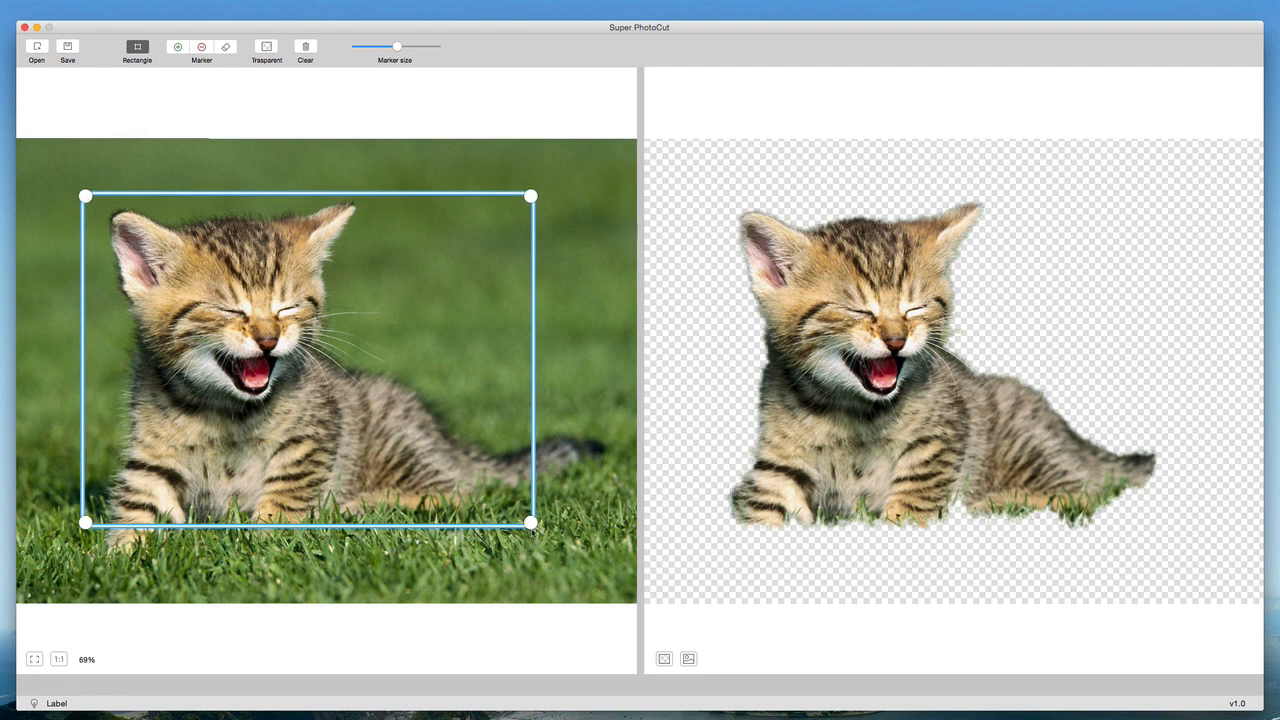
# - Drag the rectangle marker corner inward to enclose just the kitten's head
pyautogui.moveTo(530, 522); pyautogui.dragTo(375, 407)
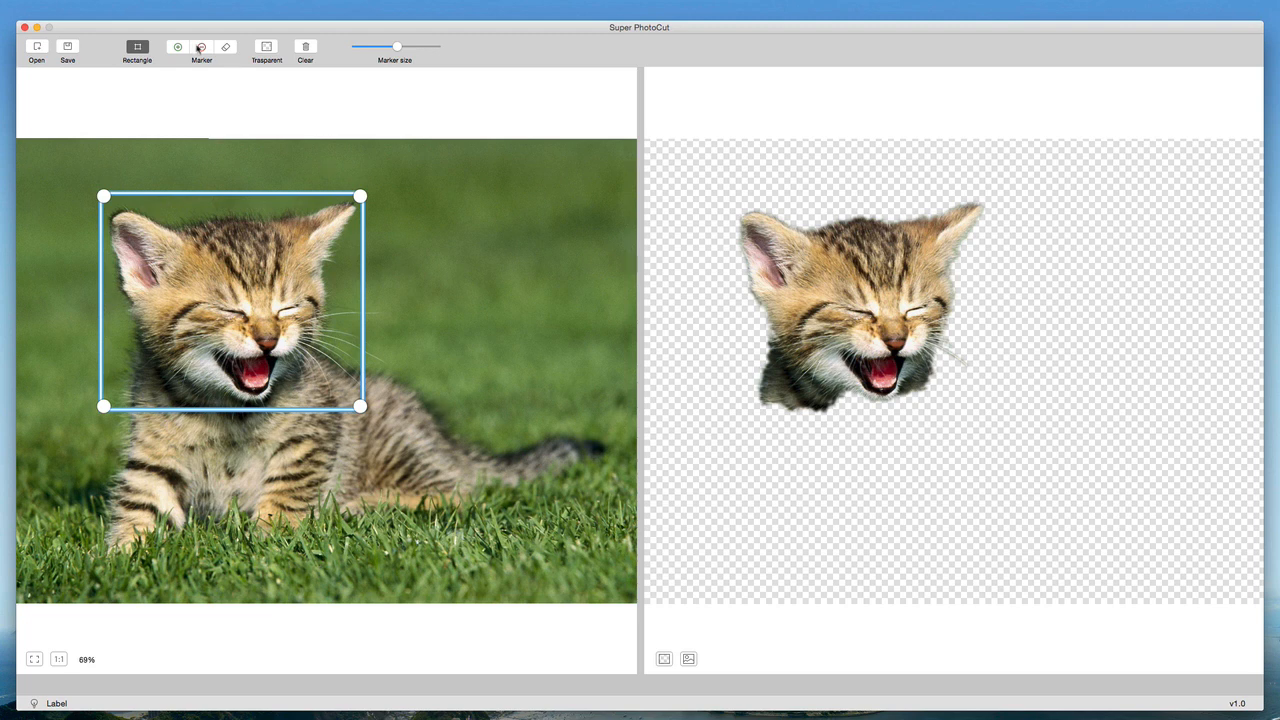
pyautogui.moveTo(201, 47)
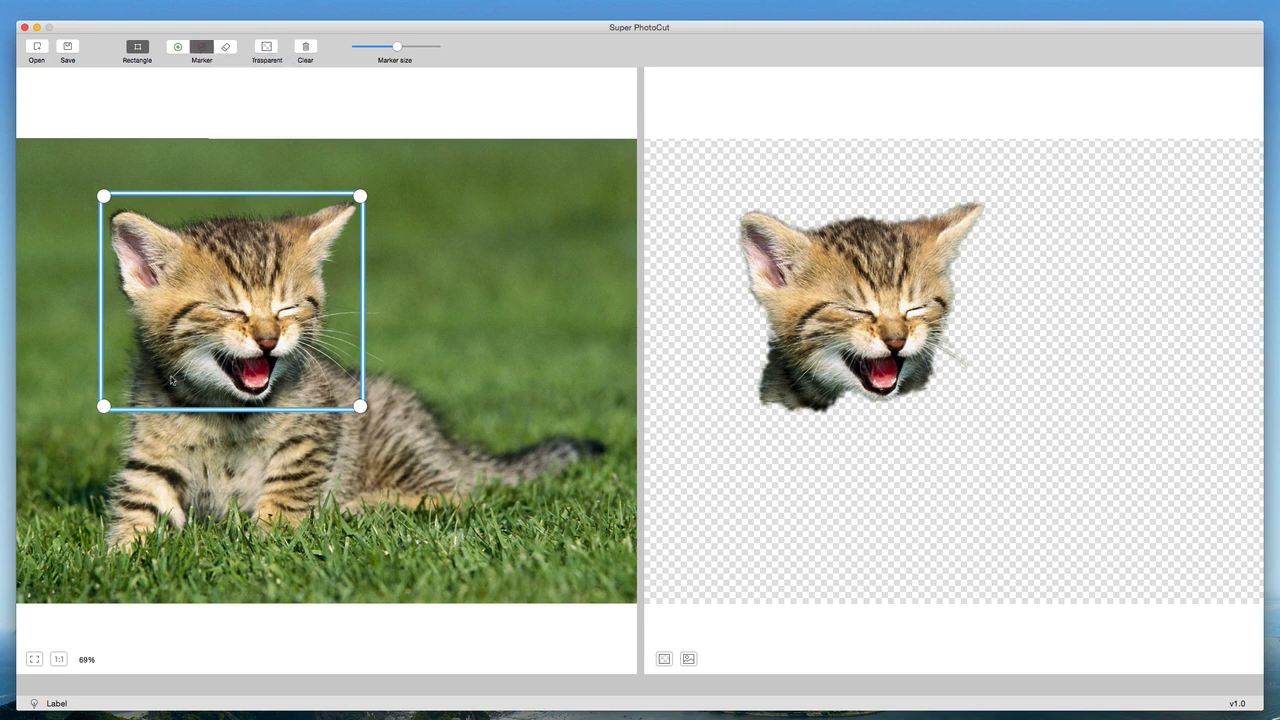
# - Paint the kitten's neck and chest fur with the red minus marker
pyautogui.moveTo(150, 355); pyautogui.dragTo(185, 390)
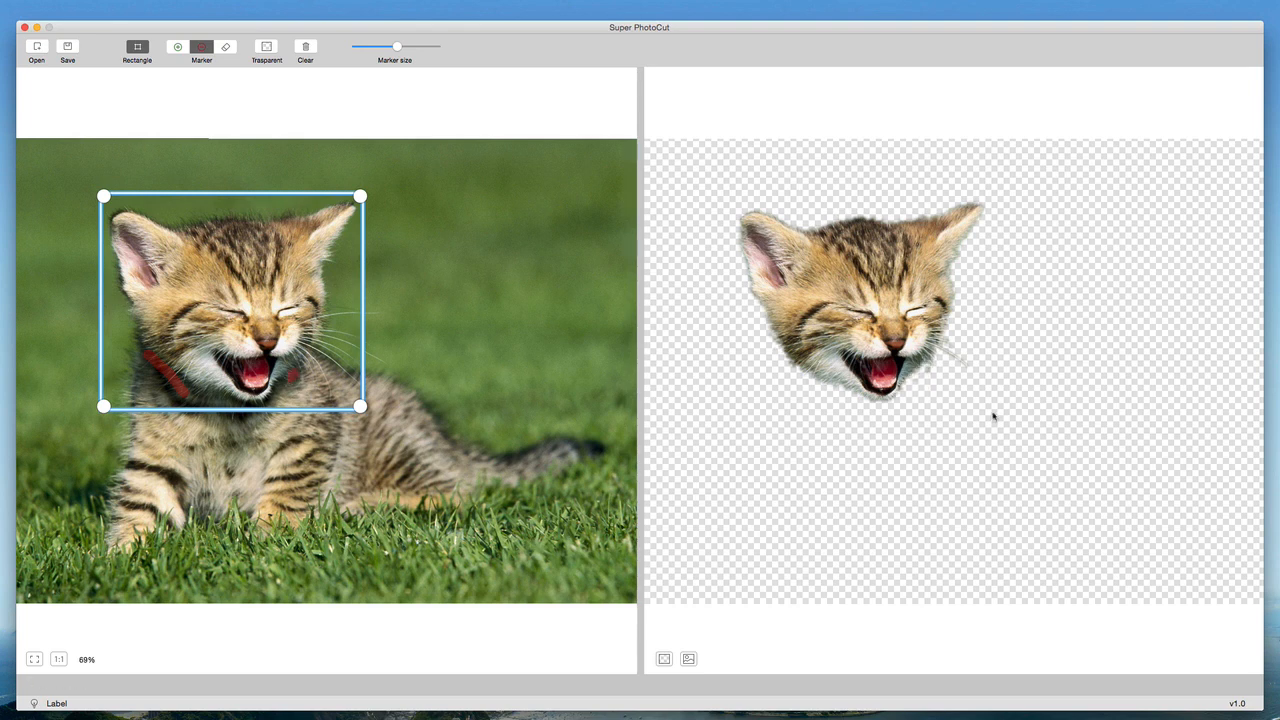
pyautogui.moveTo(970, 245)
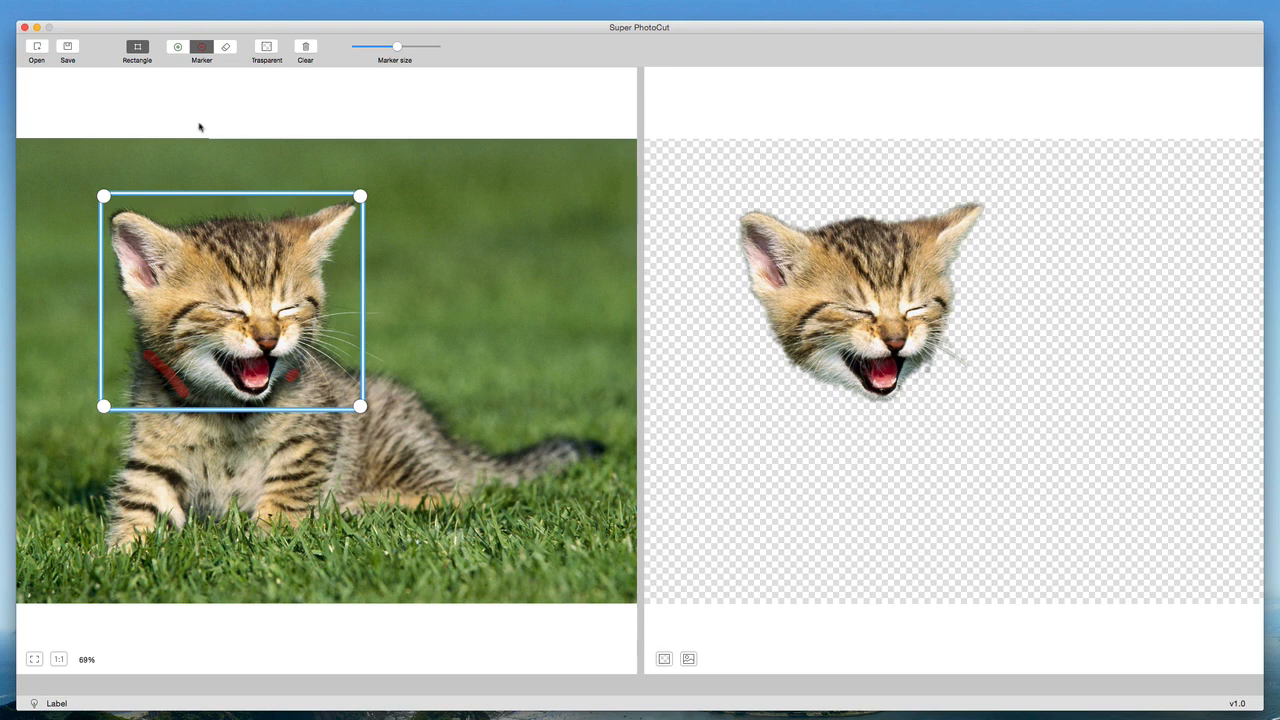
pyautogui.moveTo(347, 33)
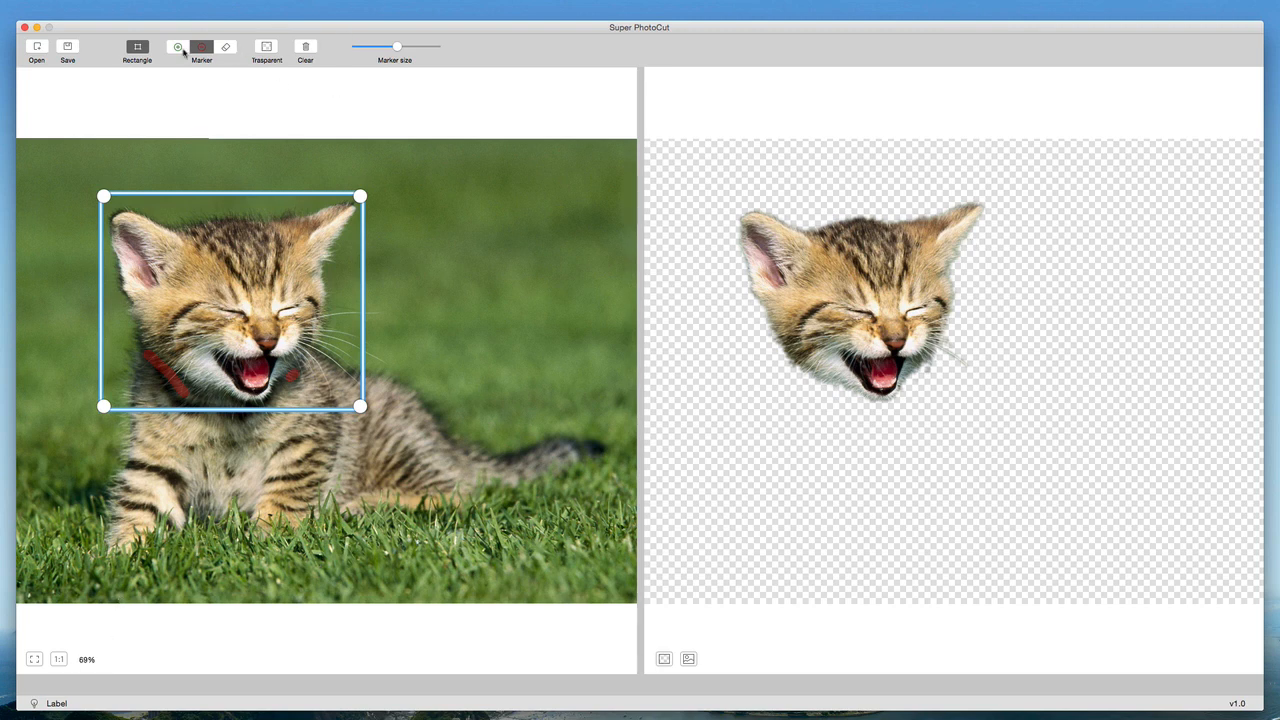
pyautogui.moveTo(201, 47)
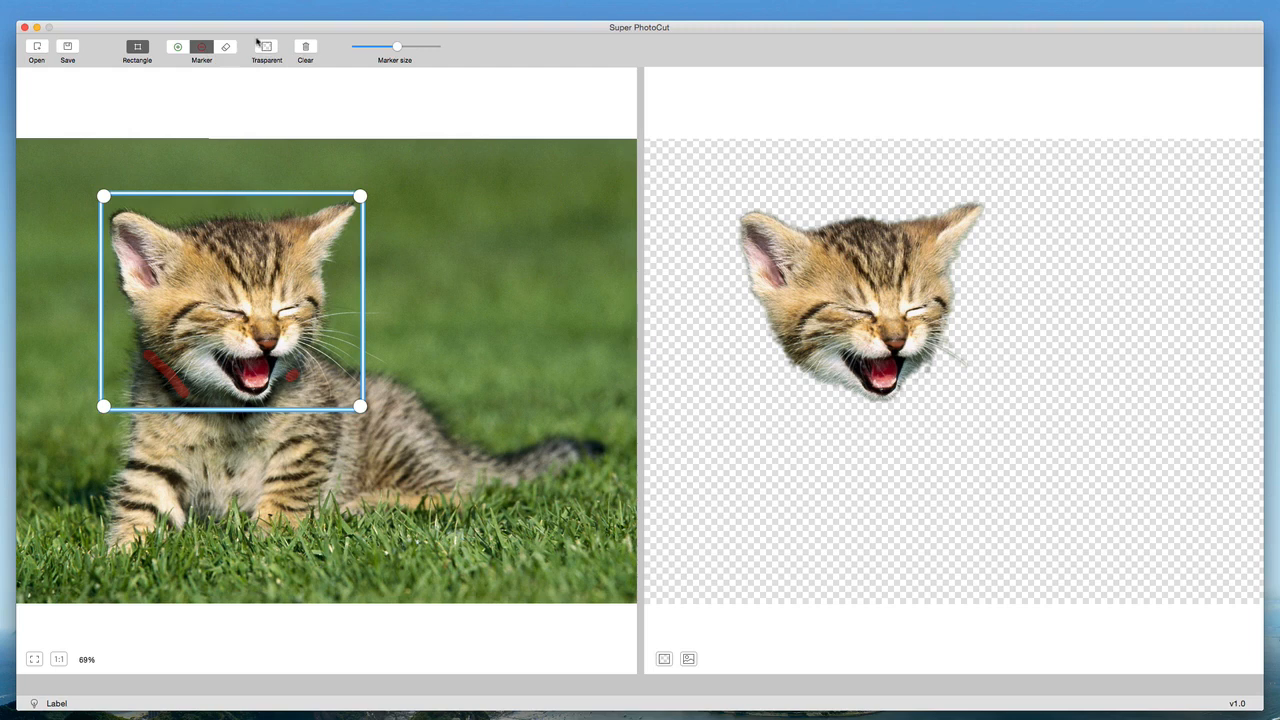
pyautogui.moveTo(305, 47)
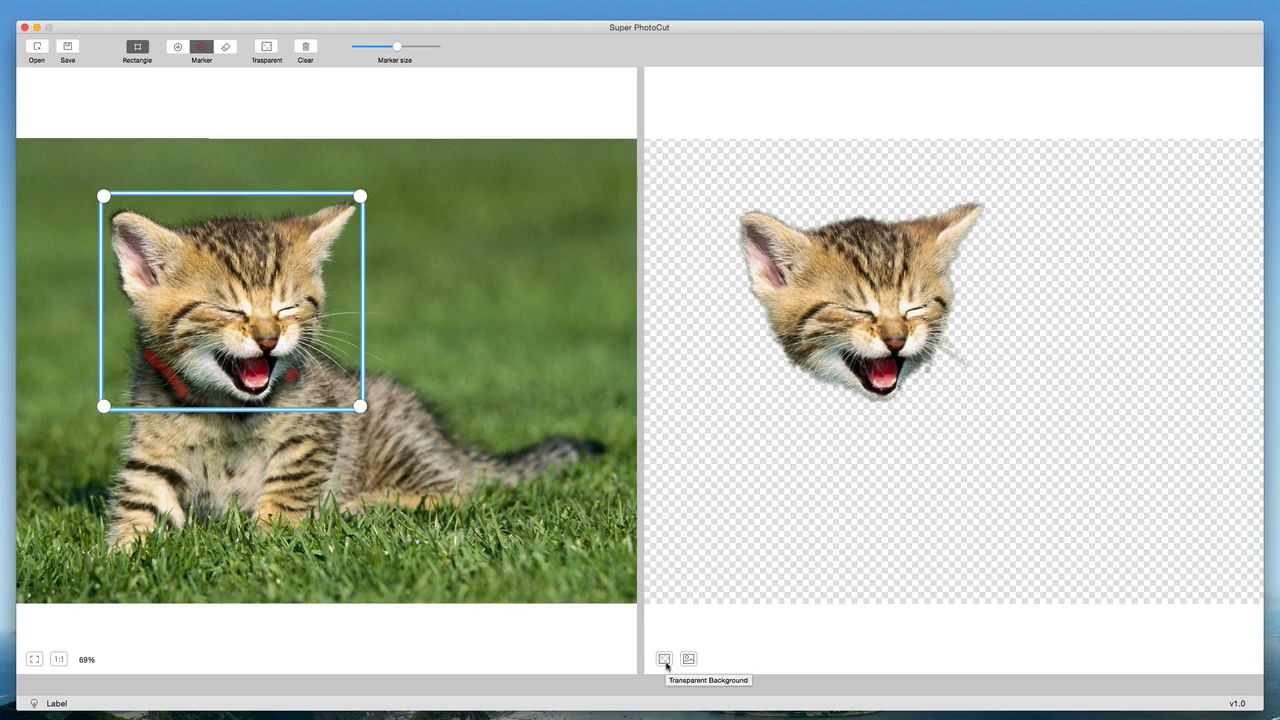
pyautogui.moveTo(689, 659)
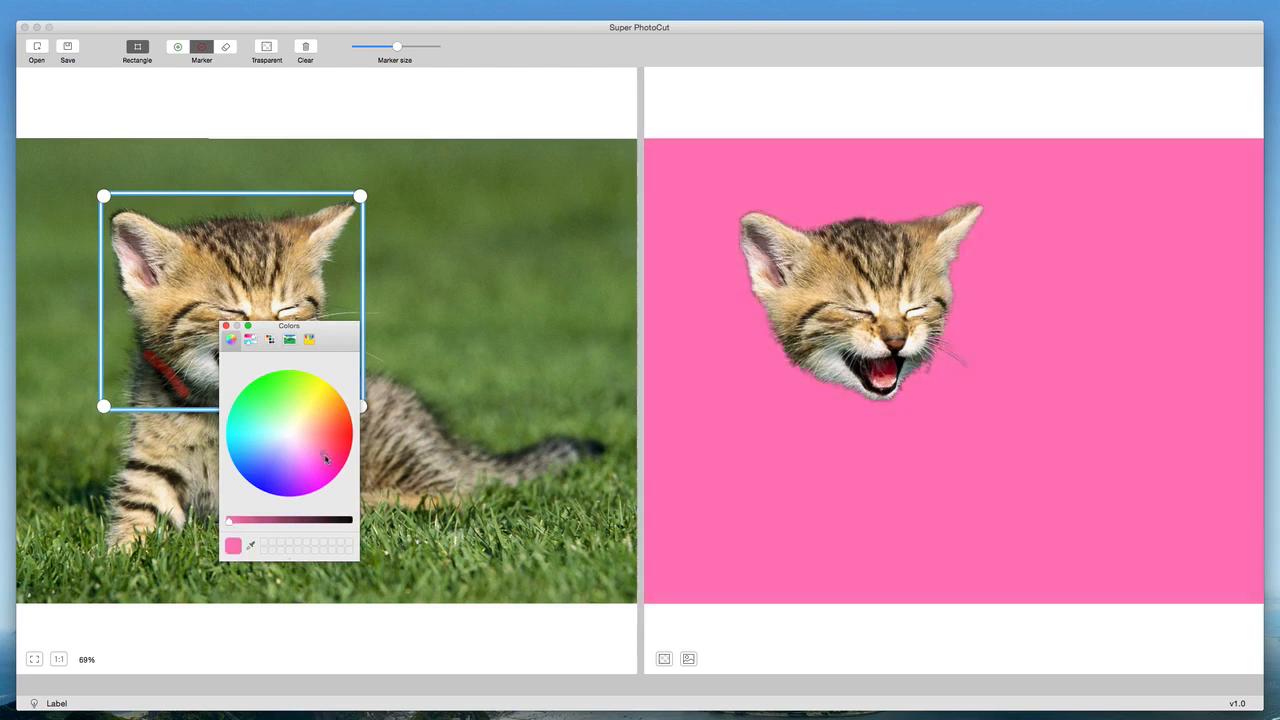
# - Try green, then choose a light pink background colour for the cutout
pyautogui.click(255, 415)
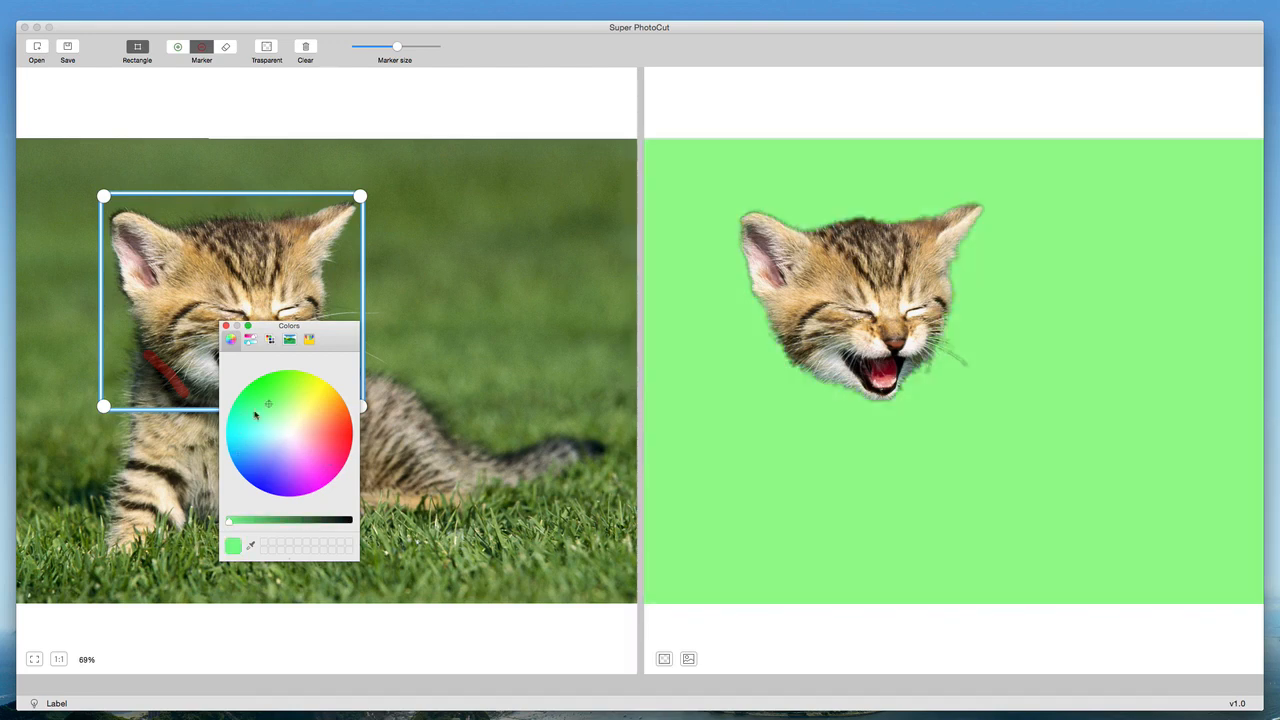
pyautogui.click(306, 451)
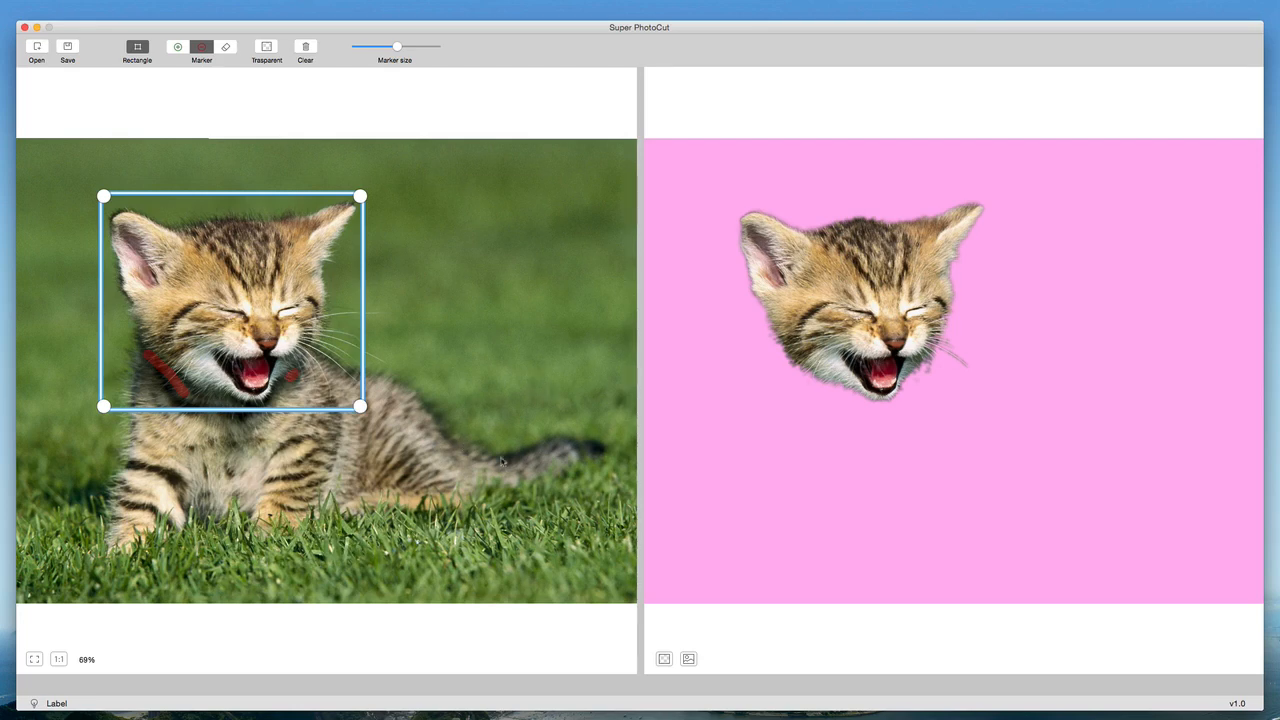
pyautogui.click(67, 47)
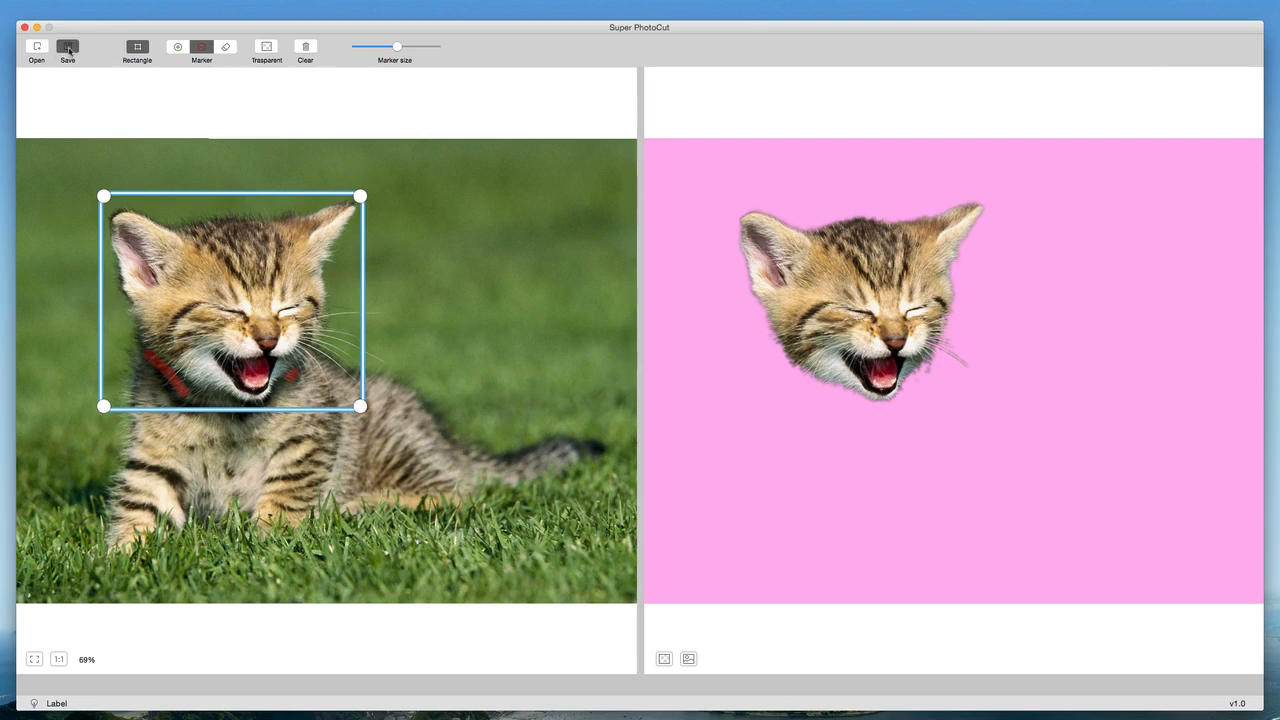
# - Save the pink-background kitten head as a PNG in Documents
pyautogui.click(67, 49)
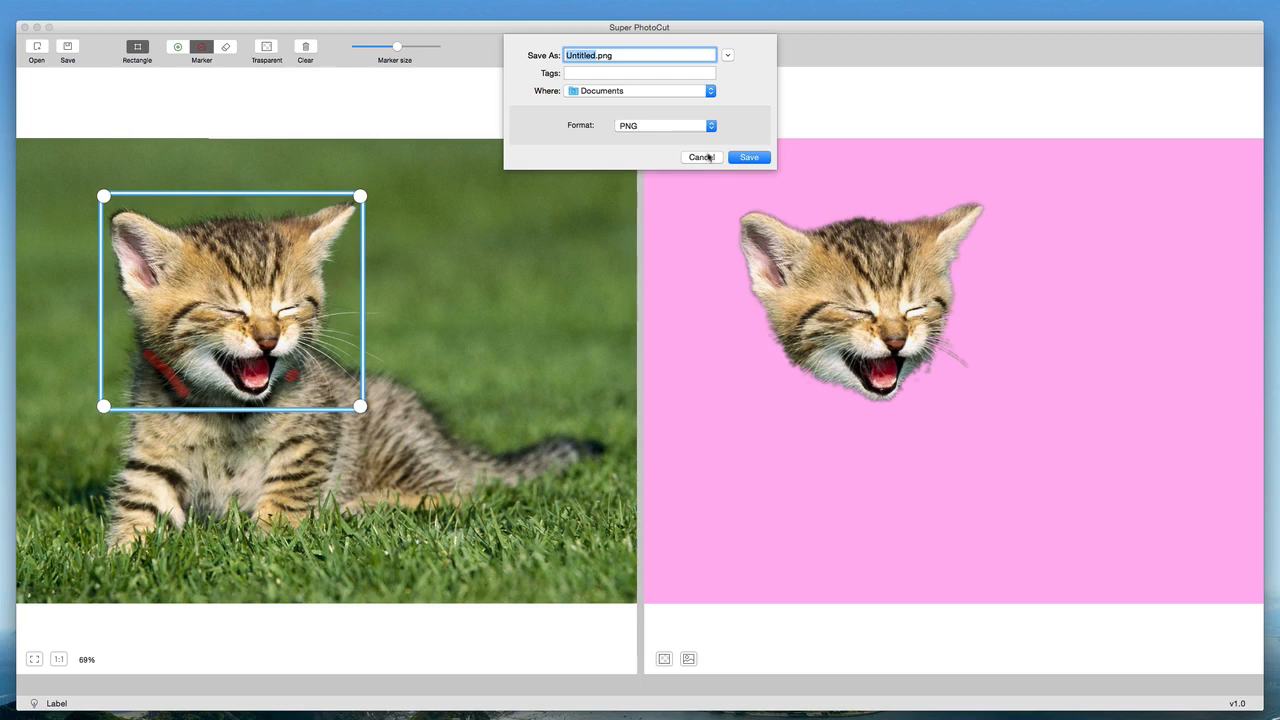
pyautogui.click(701, 157)
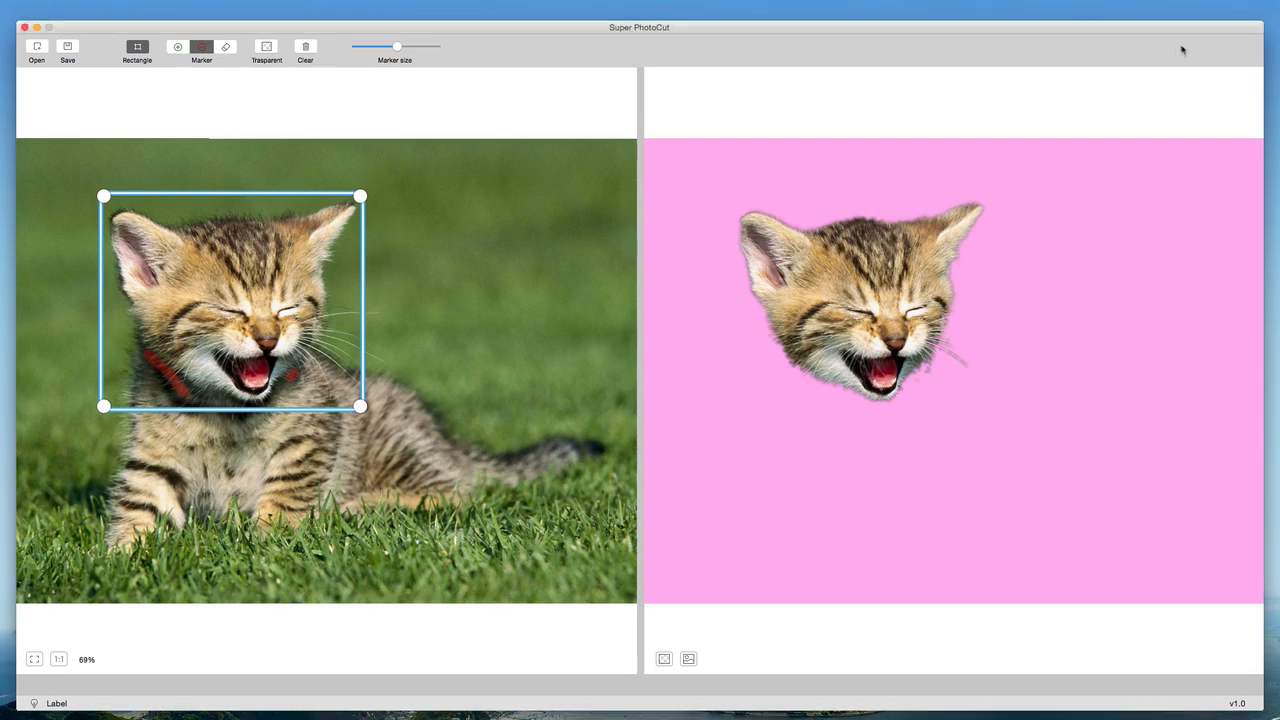
pyautogui.moveTo(1165, 3)
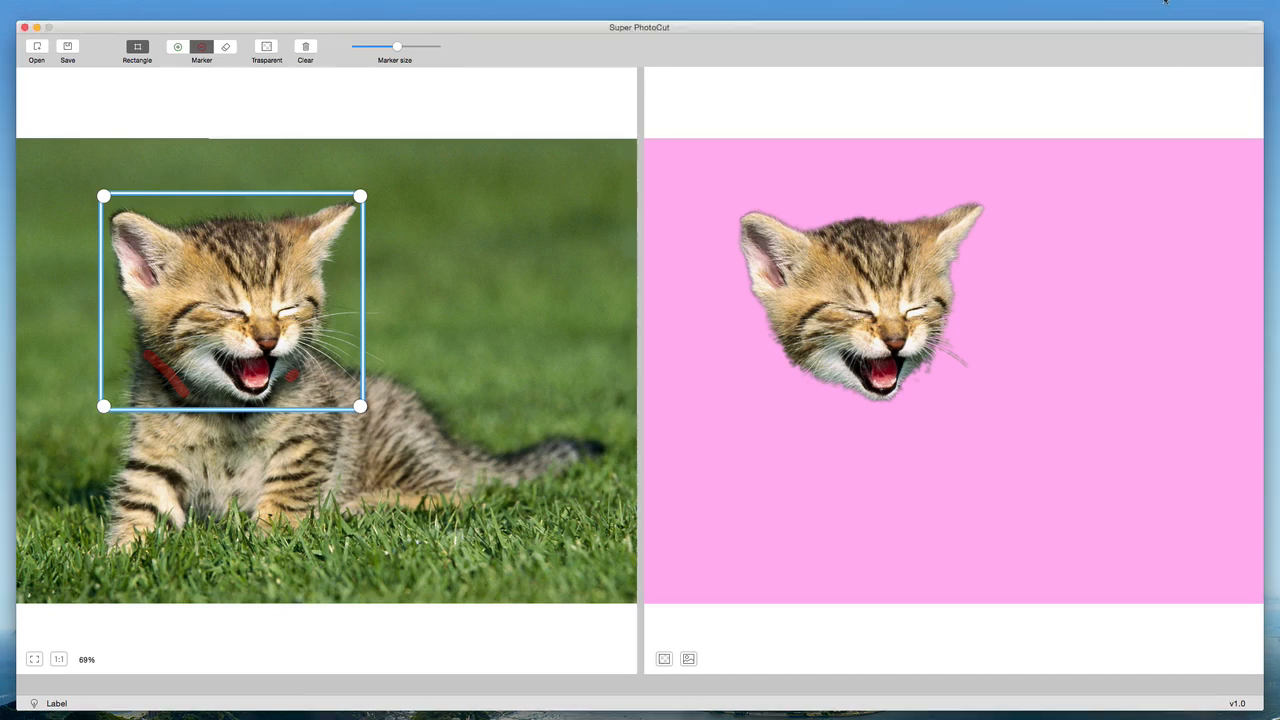